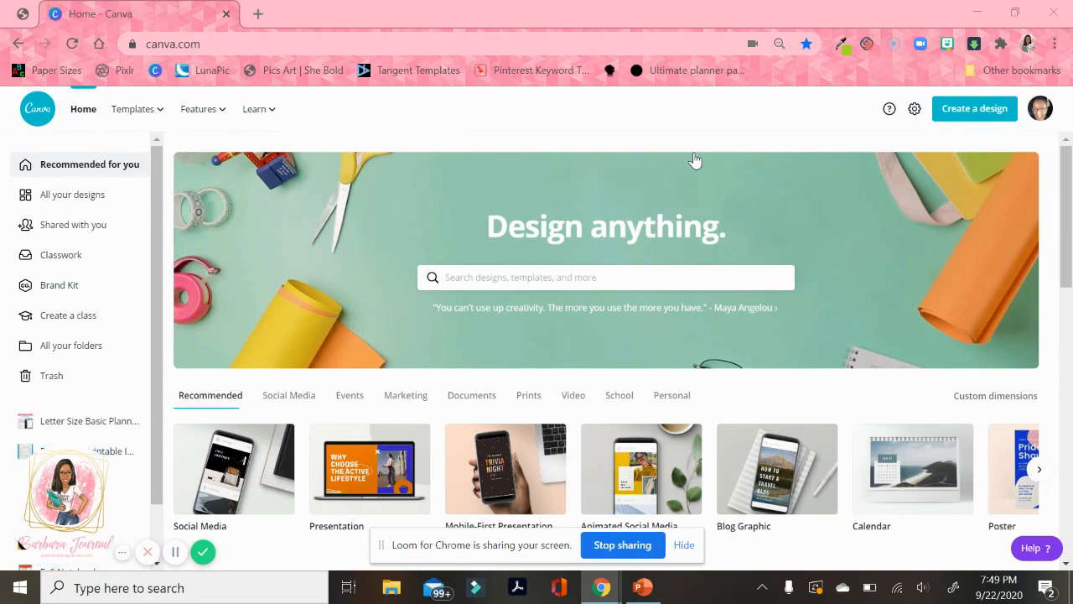
{"action": "mouse_move", "coordinate": [975, 108]}
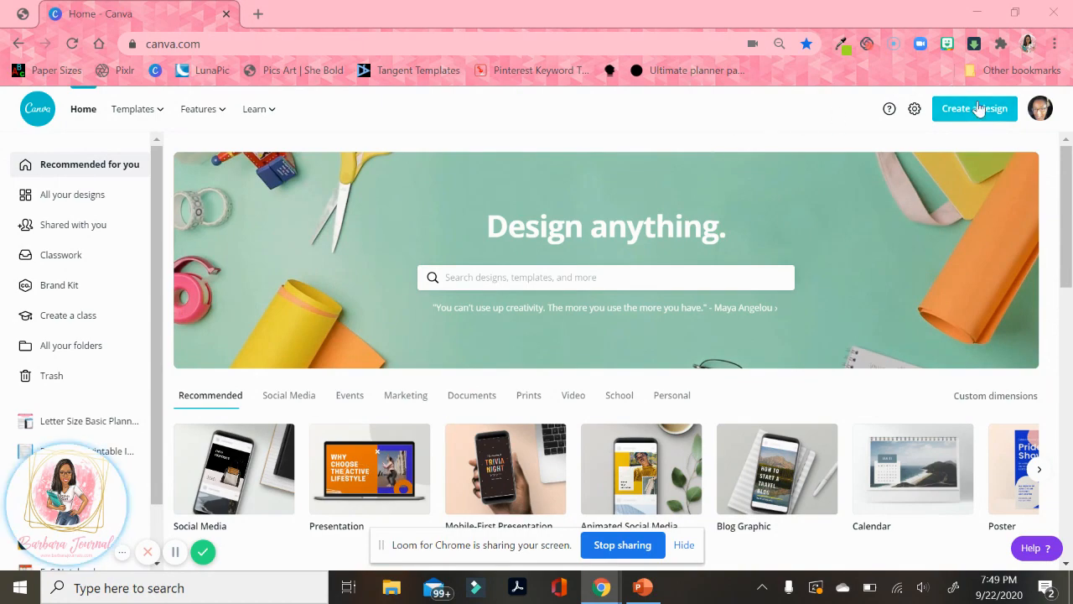
- Start a new custom-dimension design with the width entered as 8.5 inches
{"action": "left_click", "coordinate": [974, 107]}
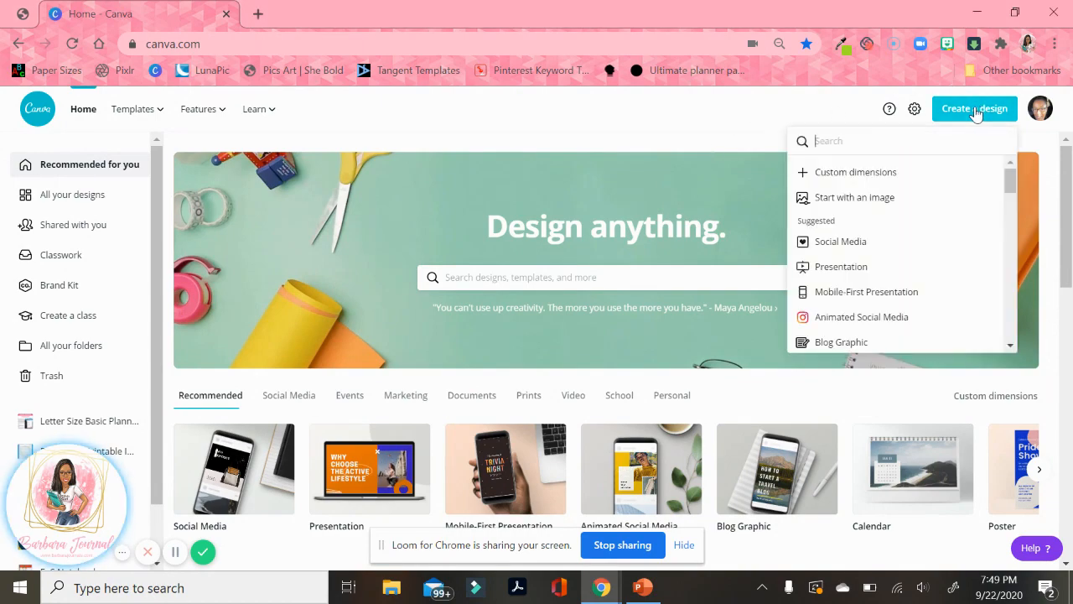
{"action": "mouse_move", "coordinate": [850, 176]}
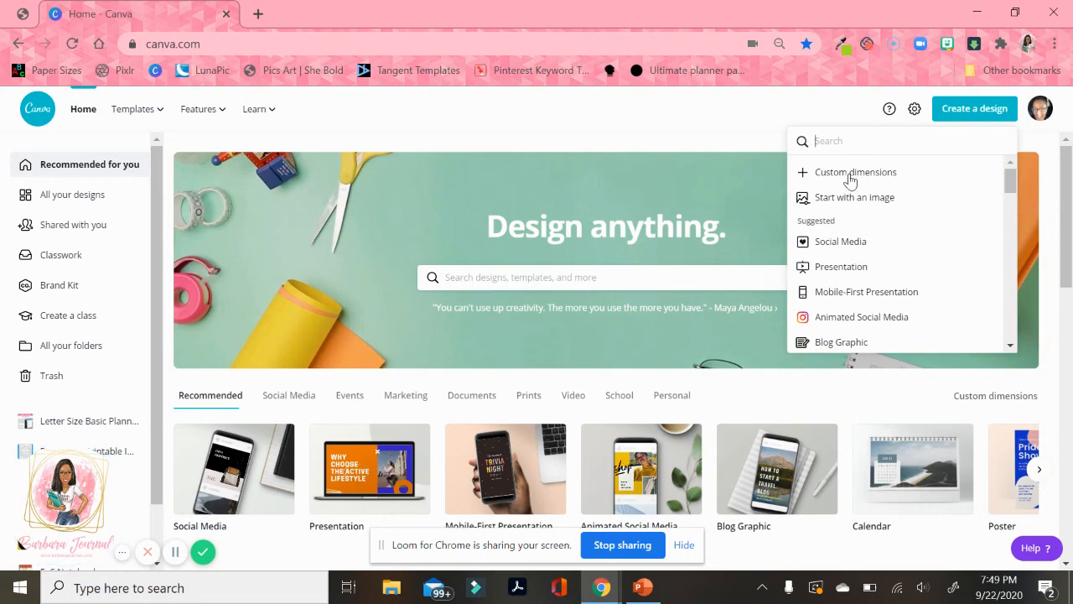
{"action": "left_click", "coordinate": [855, 171]}
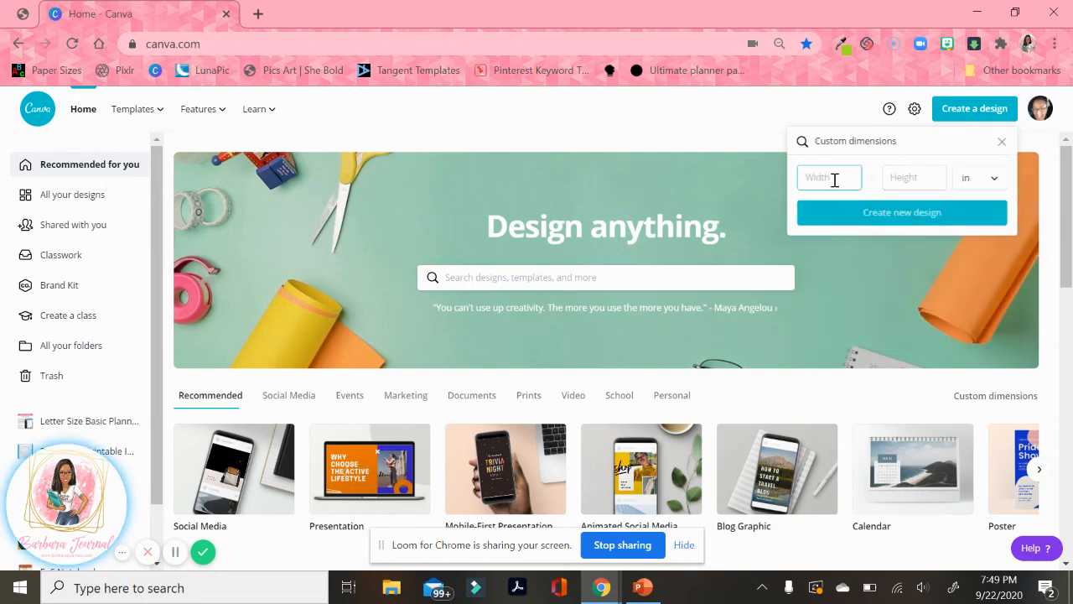
{"action": "type", "text": "8.5"}
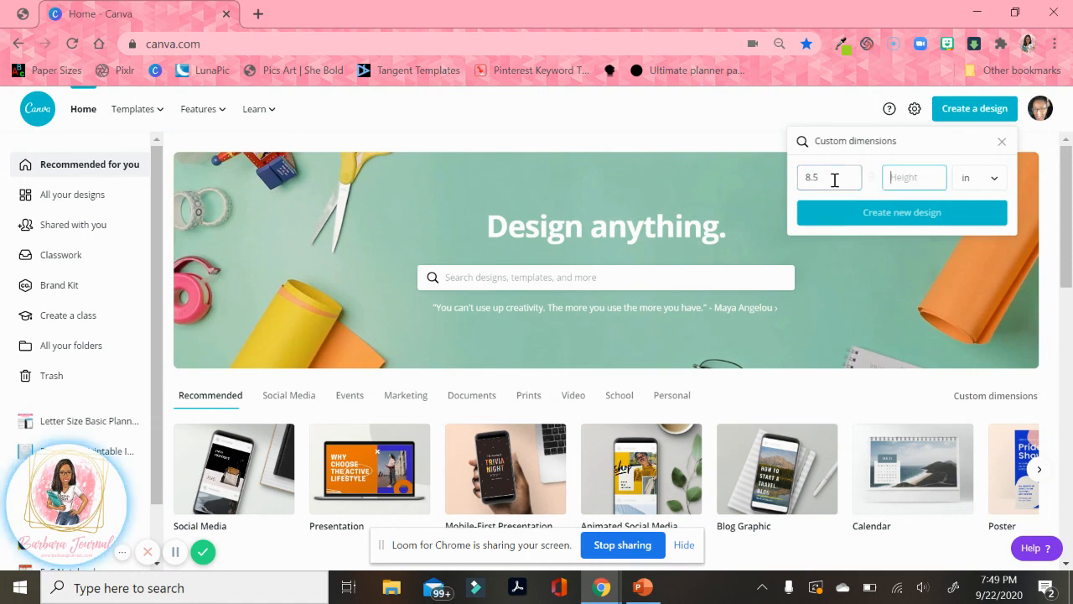
{"action": "left_click", "coordinate": [902, 211]}
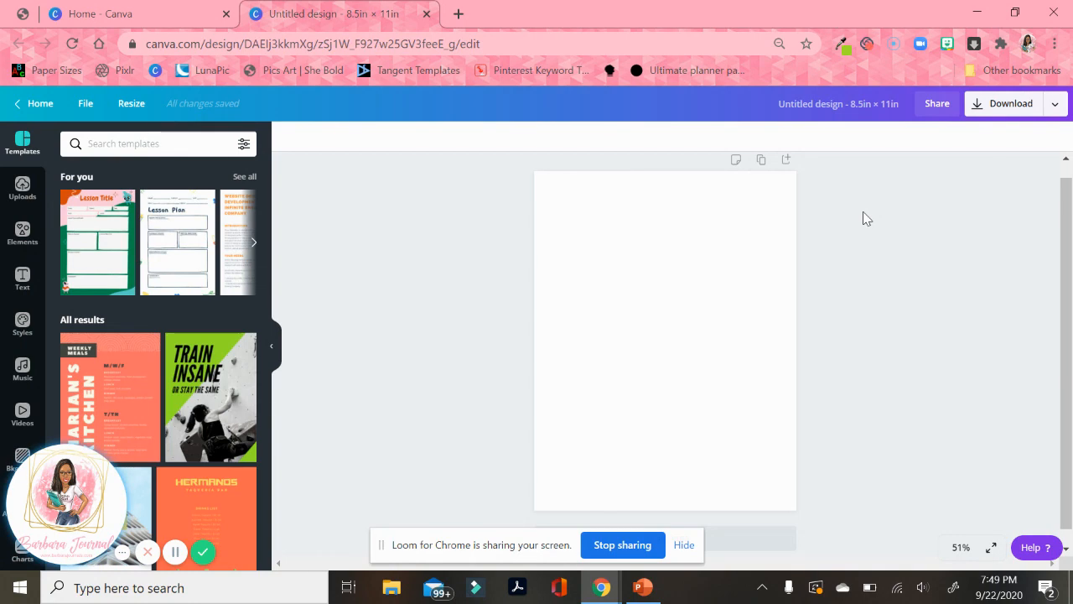
{"action": "mouse_move", "coordinate": [670, 238]}
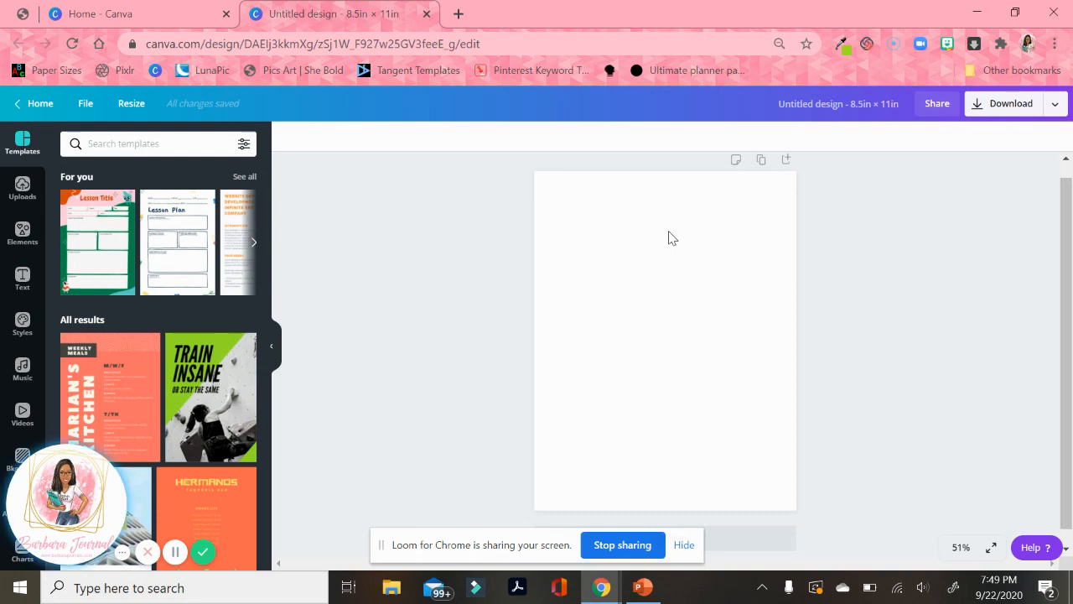
{"action": "mouse_move", "coordinate": [640, 248]}
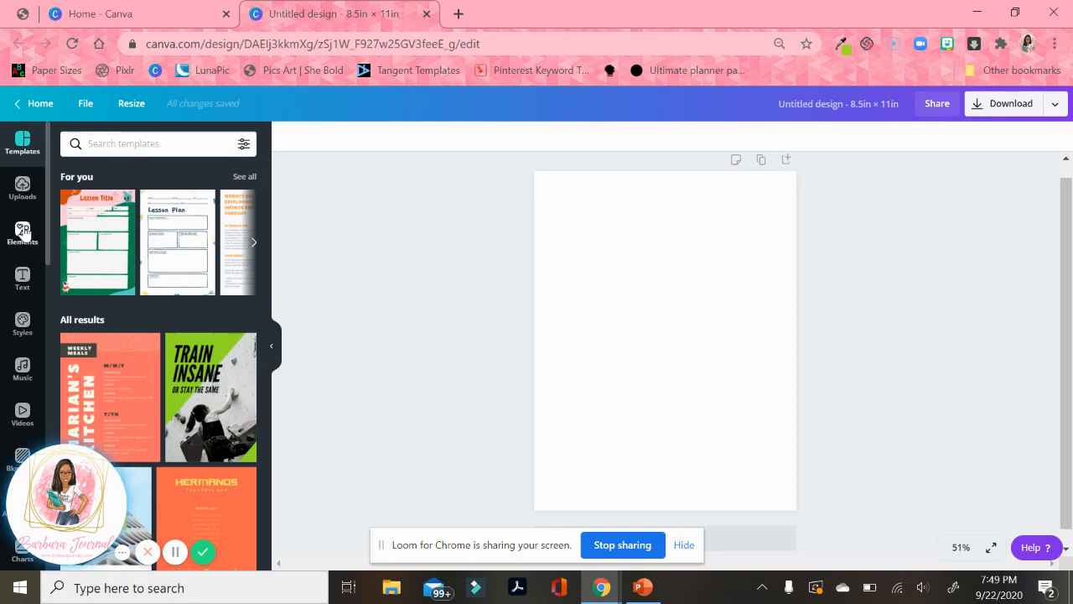
- Add a line from Elements and stretch it across the page at the top margin
{"action": "left_click", "coordinate": [21, 233]}
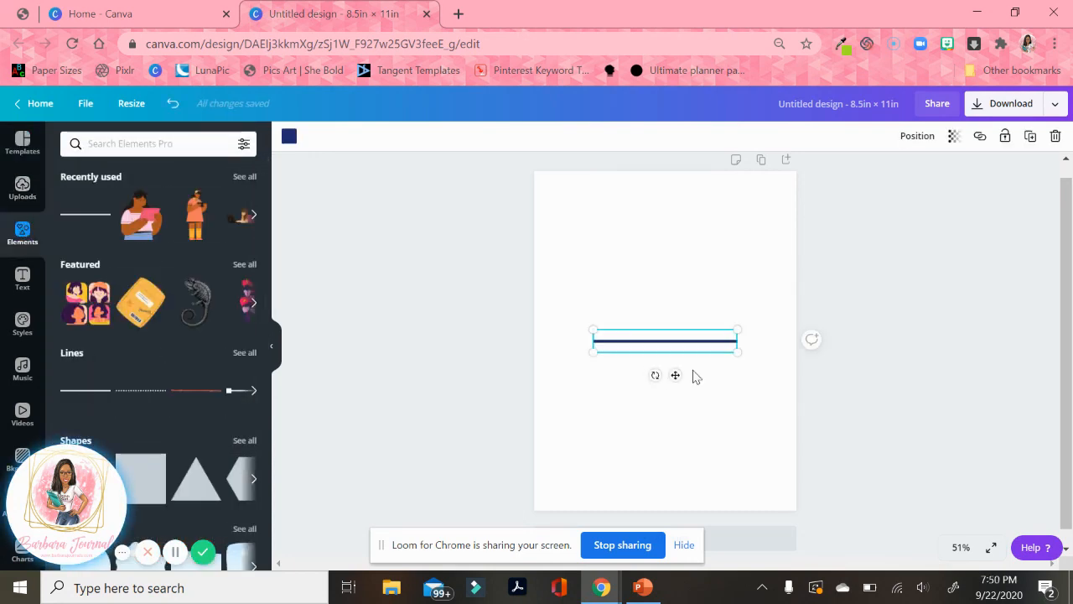
{"action": "left_click_drag", "start_coordinate": [663, 339], "coordinate": [631, 208]}
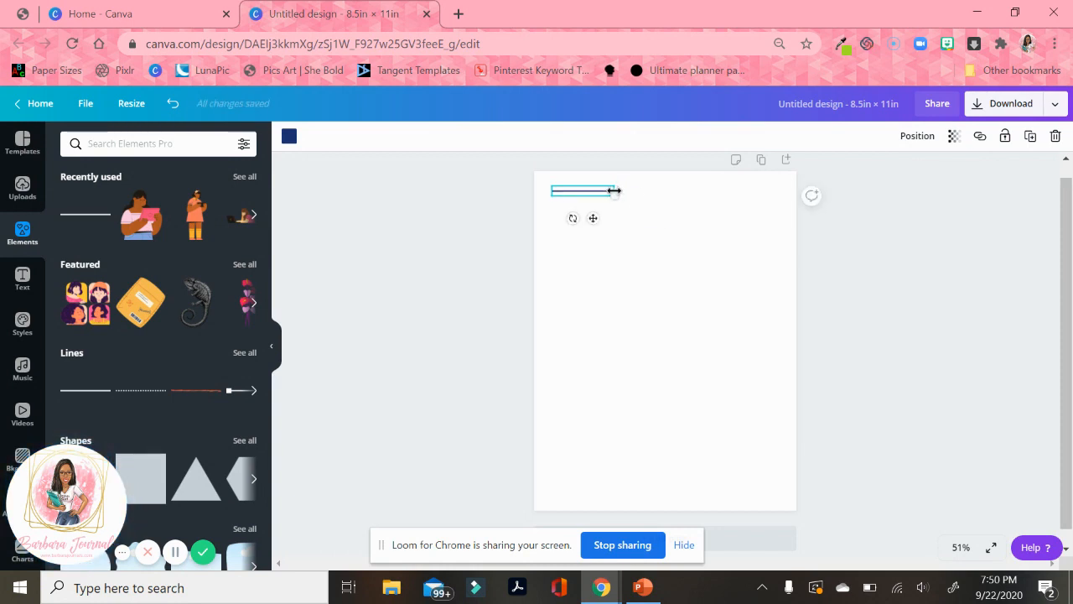
{"action": "left_click_drag", "start_coordinate": [617, 191], "coordinate": [768, 202]}
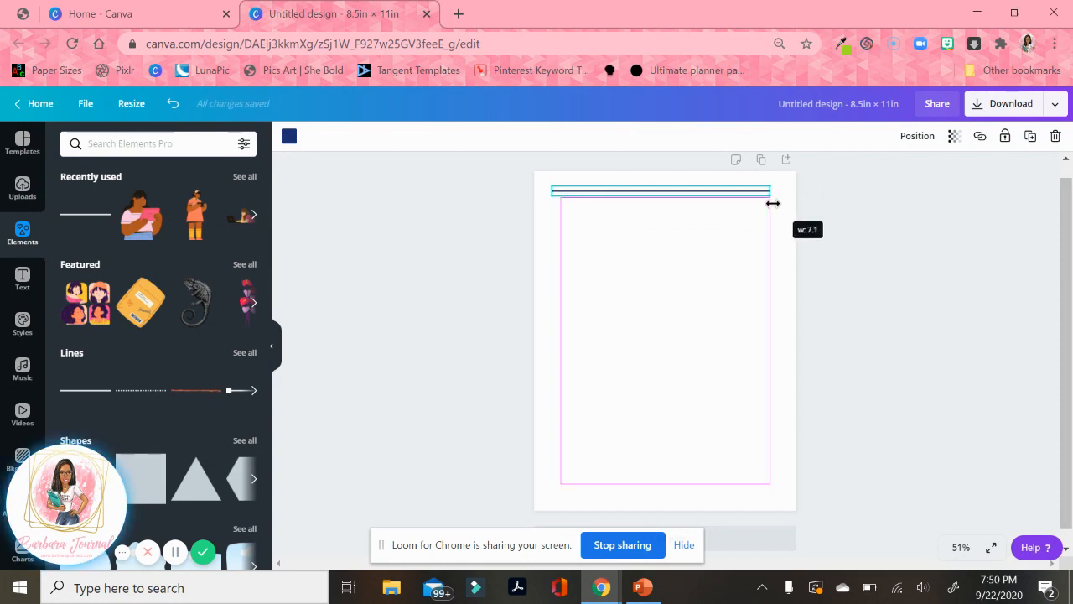
{"action": "left_click_drag", "start_coordinate": [771, 191], "coordinate": [780, 191]}
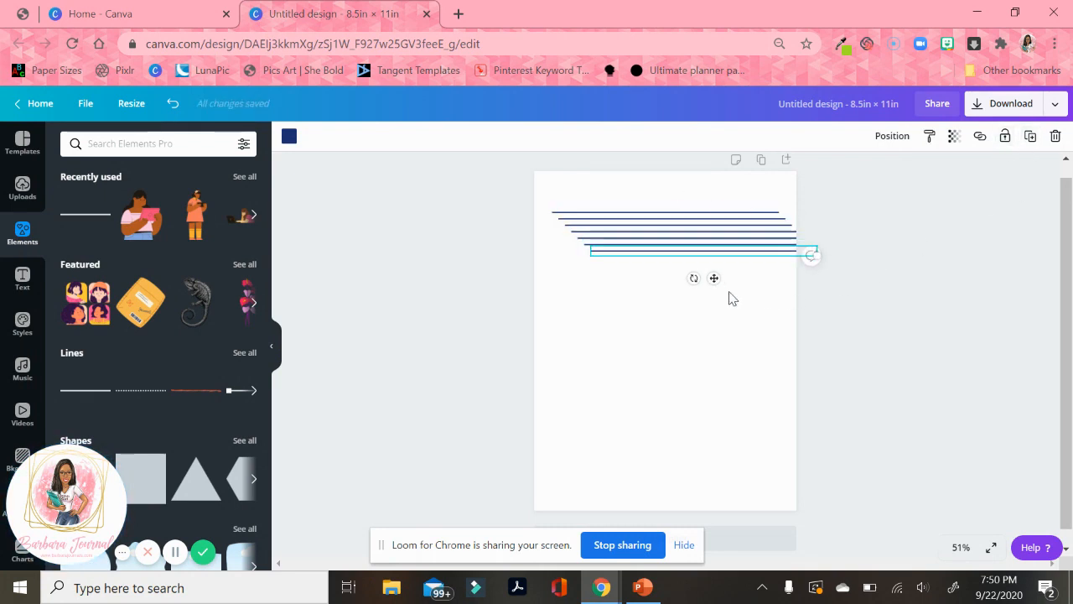
- Move duplicated copies of the line lower down the page to form rows
{"action": "left_click_drag", "start_coordinate": [701, 252], "coordinate": [664, 366]}
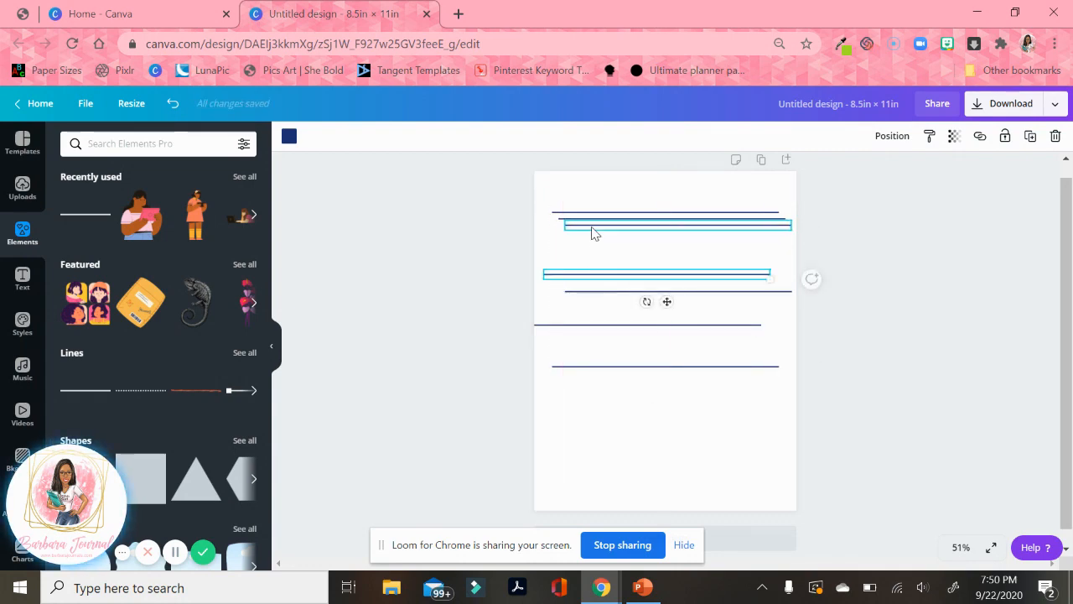
{"action": "left_click_drag", "start_coordinate": [590, 225], "coordinate": [583, 243]}
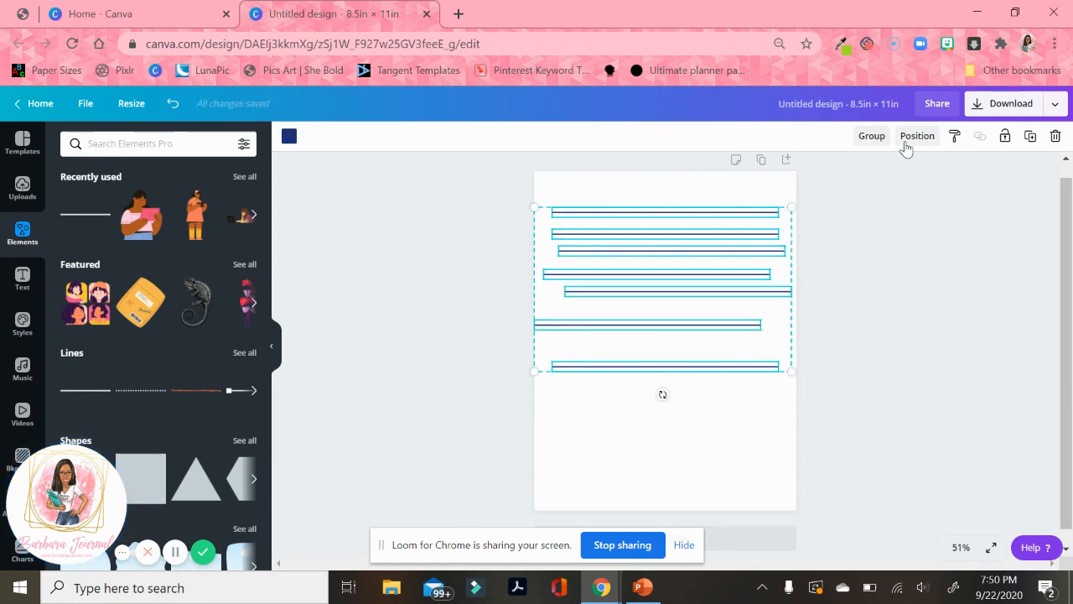
- Tidy up the selected lines so they sit evenly spaced down the page
{"action": "left_click", "coordinate": [915, 134]}
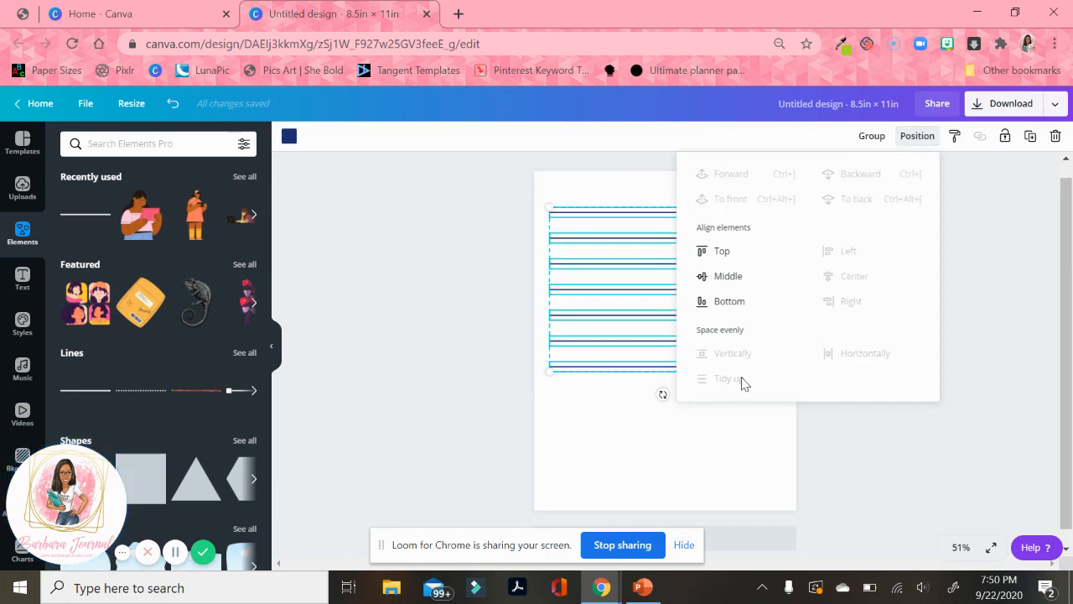
{"action": "left_click", "coordinate": [724, 379]}
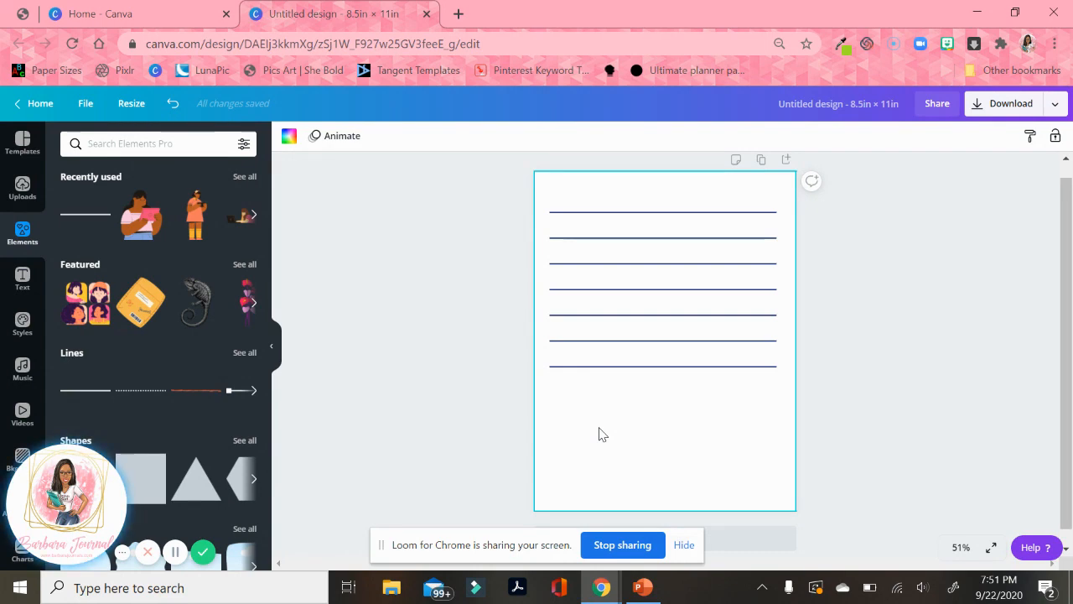
{"action": "mouse_move", "coordinate": [630, 466]}
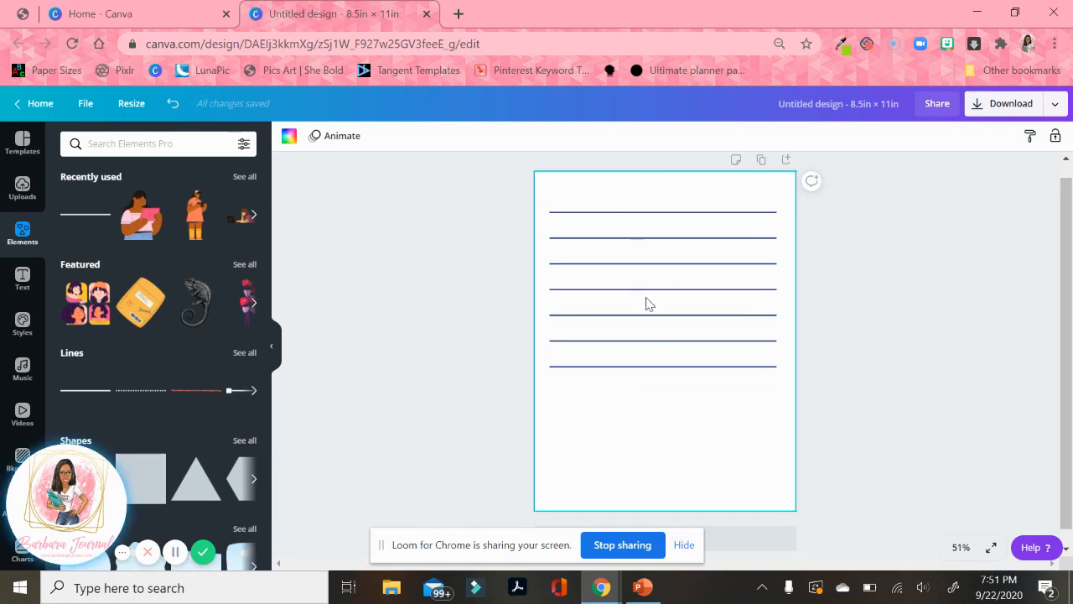
{"action": "left_click", "coordinate": [662, 342]}
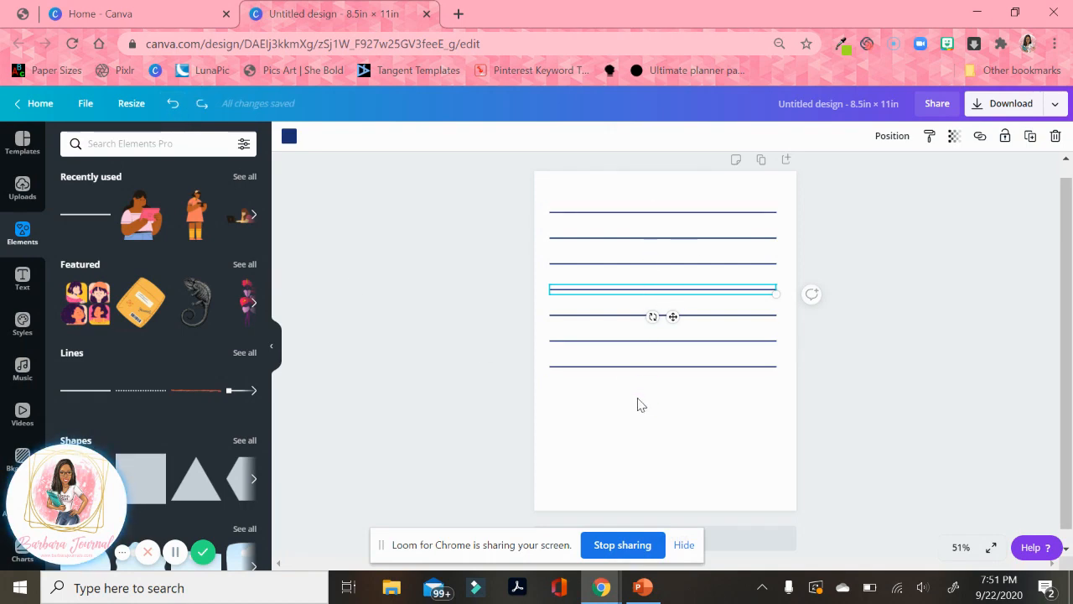
{"action": "left_click", "coordinate": [436, 267]}
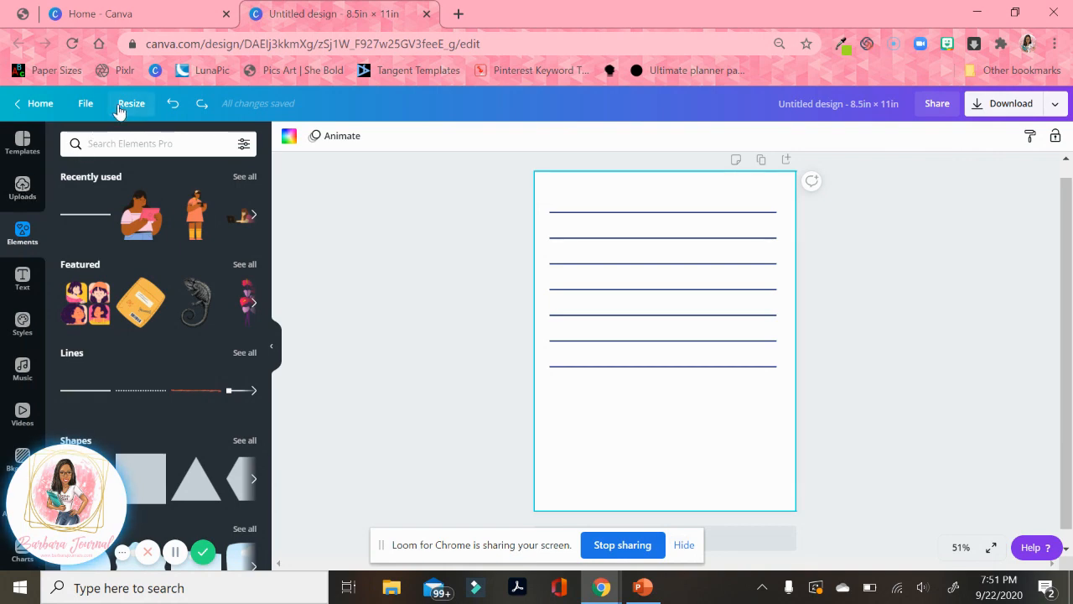
- Turn on rulers from the File menu so they frame the page
{"action": "left_click", "coordinate": [83, 104]}
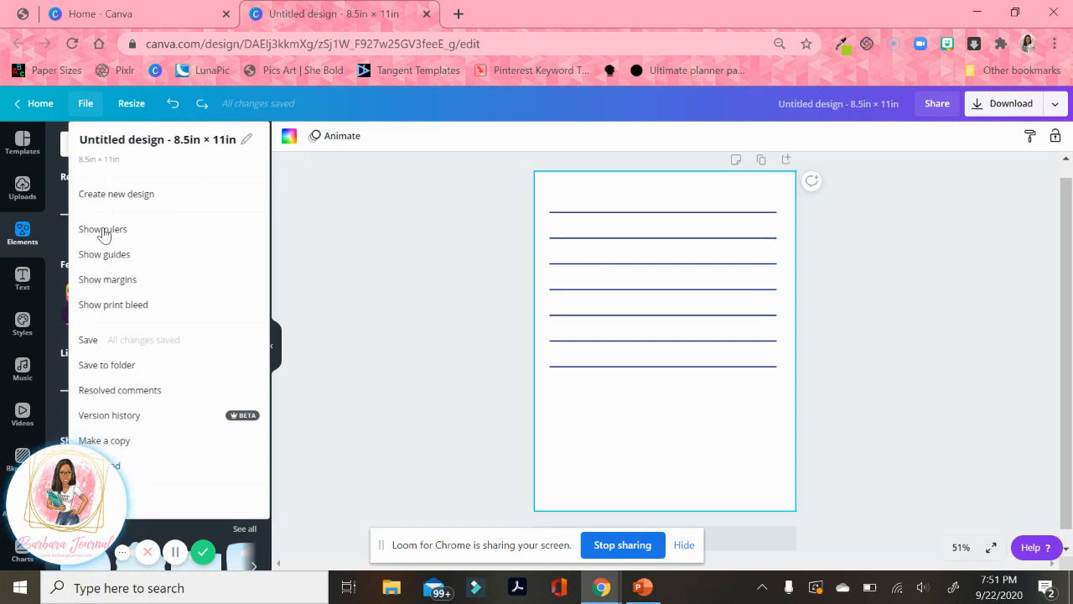
{"action": "left_click", "coordinate": [102, 228]}
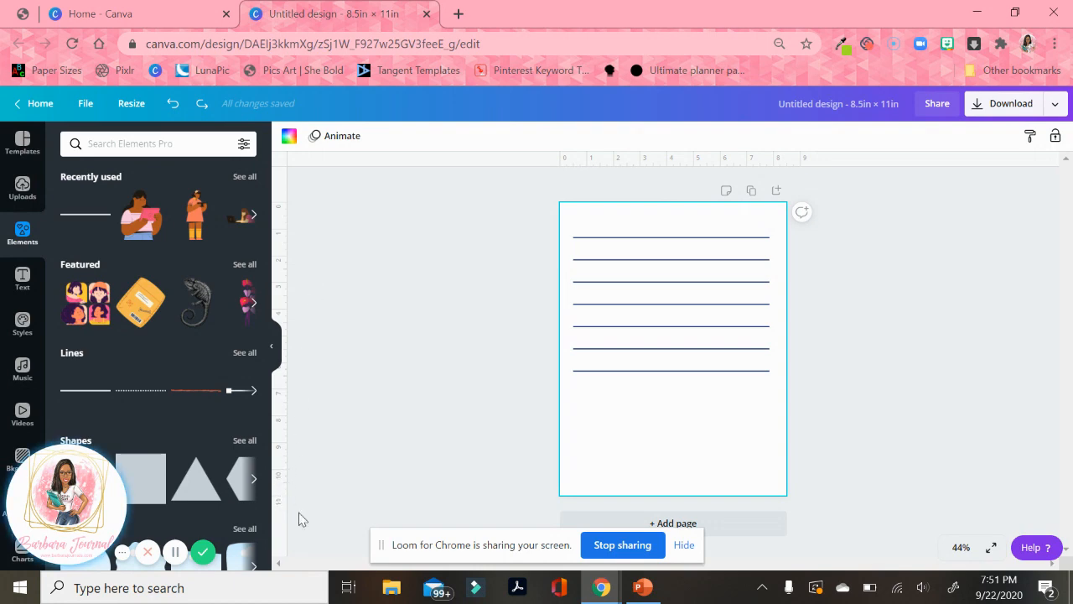
{"action": "left_click", "coordinate": [670, 238]}
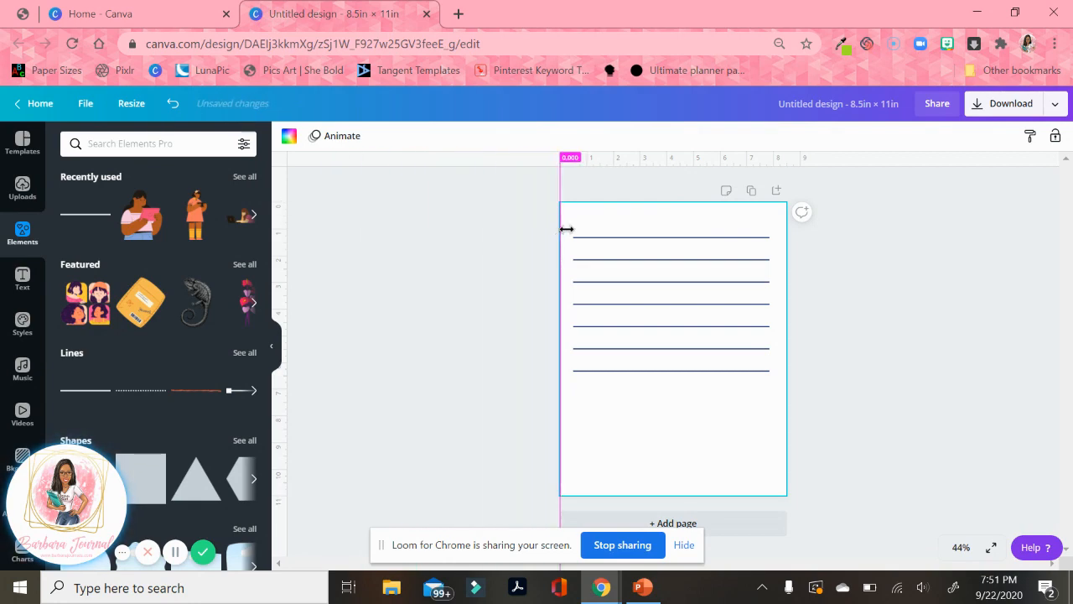
- Drag guides onto the page's left and right edges to check the lines' alignment
{"action": "left_click_drag", "start_coordinate": [560, 228], "coordinate": [570, 228]}
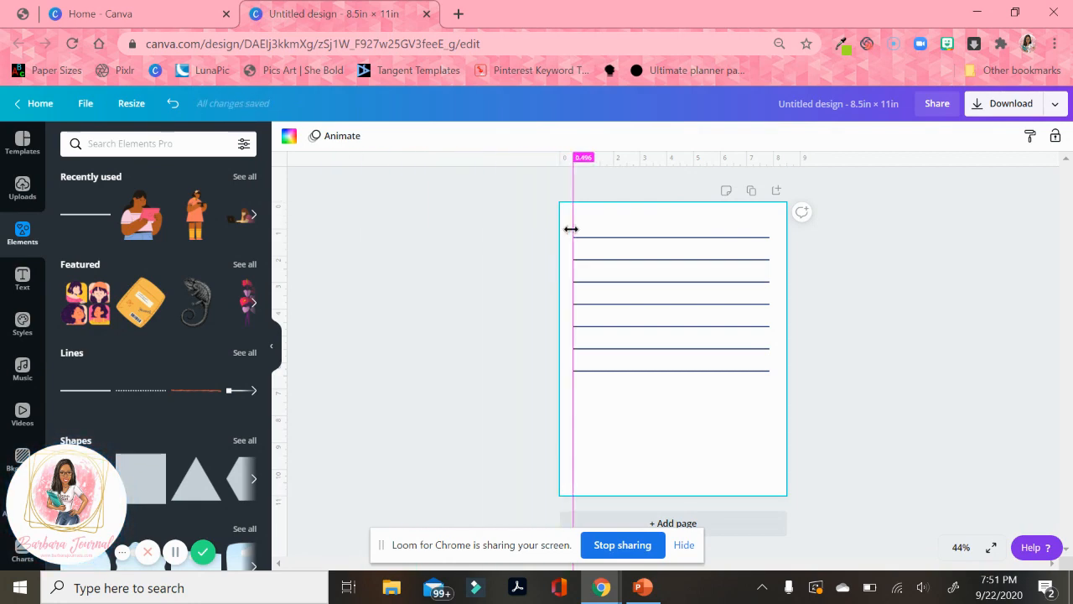
{"action": "left_click_drag", "start_coordinate": [573, 228], "coordinate": [587, 228]}
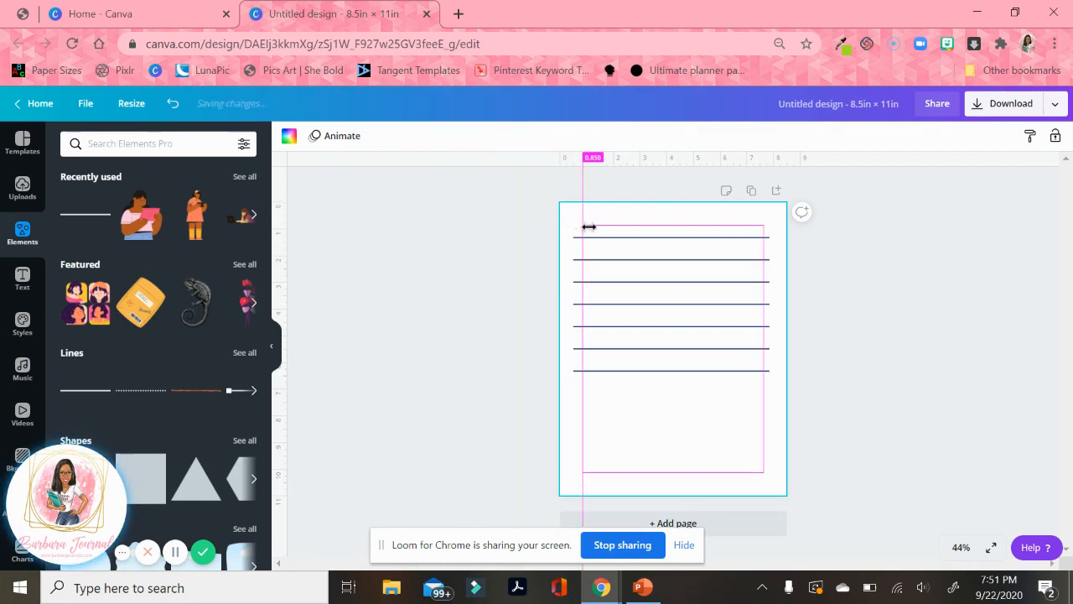
{"action": "left_click_drag", "start_coordinate": [589, 228], "coordinate": [770, 240]}
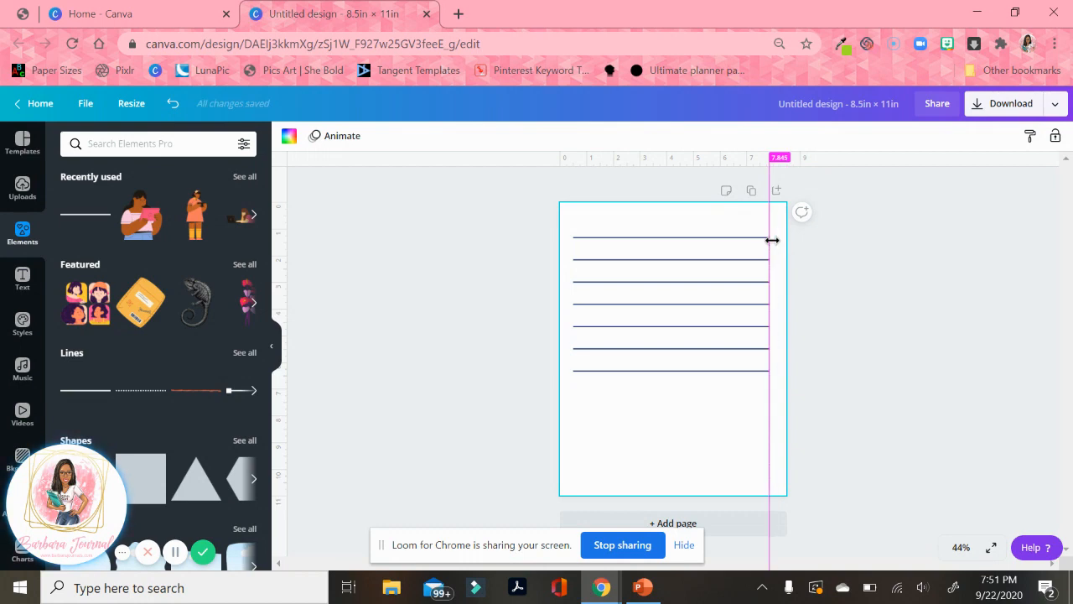
{"action": "left_click_drag", "start_coordinate": [770, 241], "coordinate": [352, 255]}
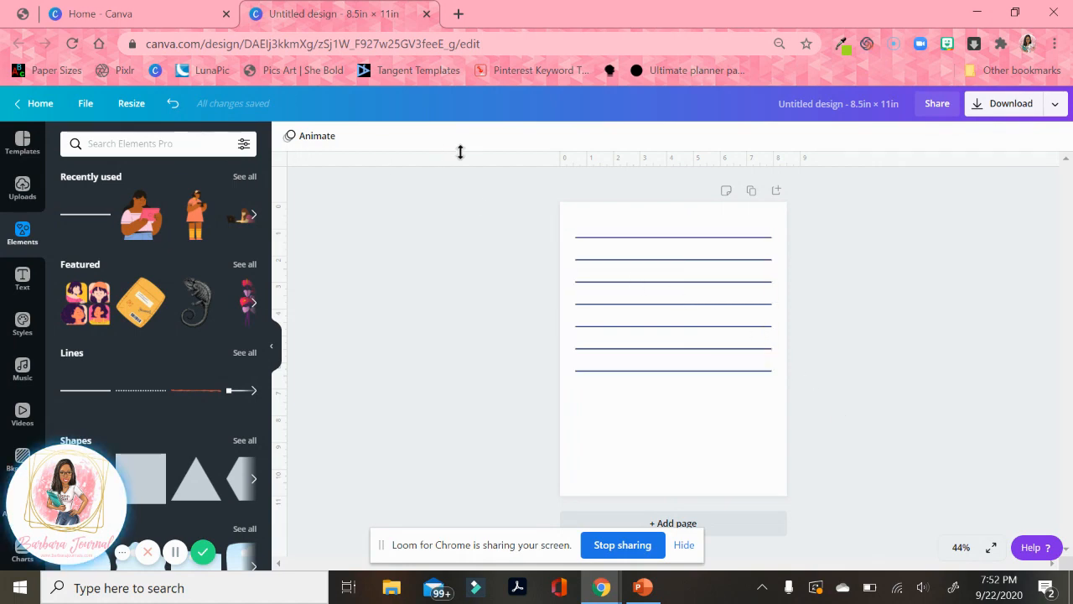
- Turn on the page margin display from the File menu
{"action": "left_click", "coordinate": [85, 104]}
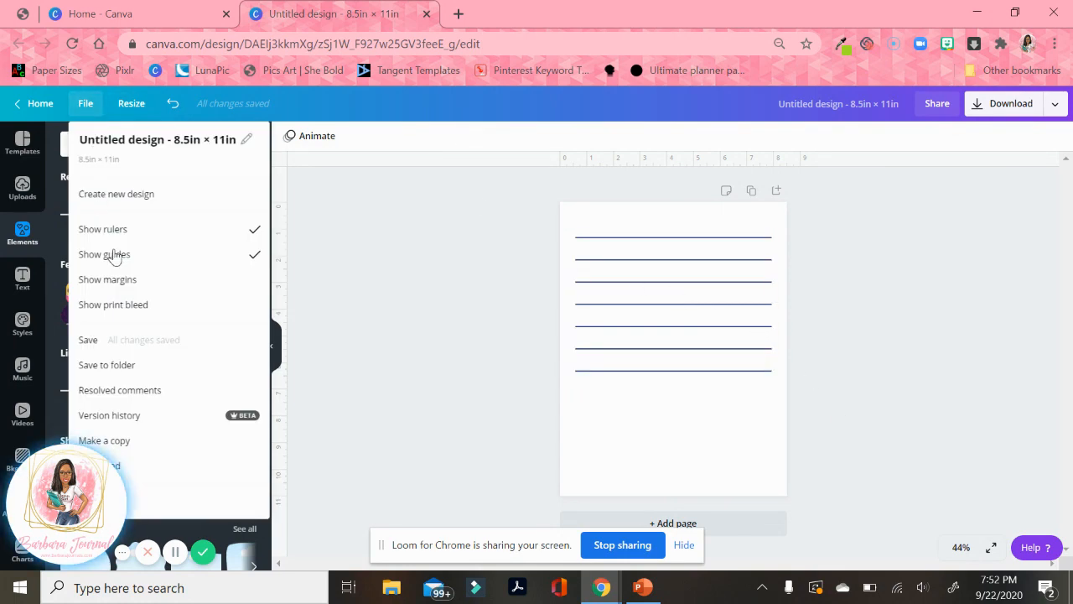
{"action": "left_click", "coordinate": [21, 233]}
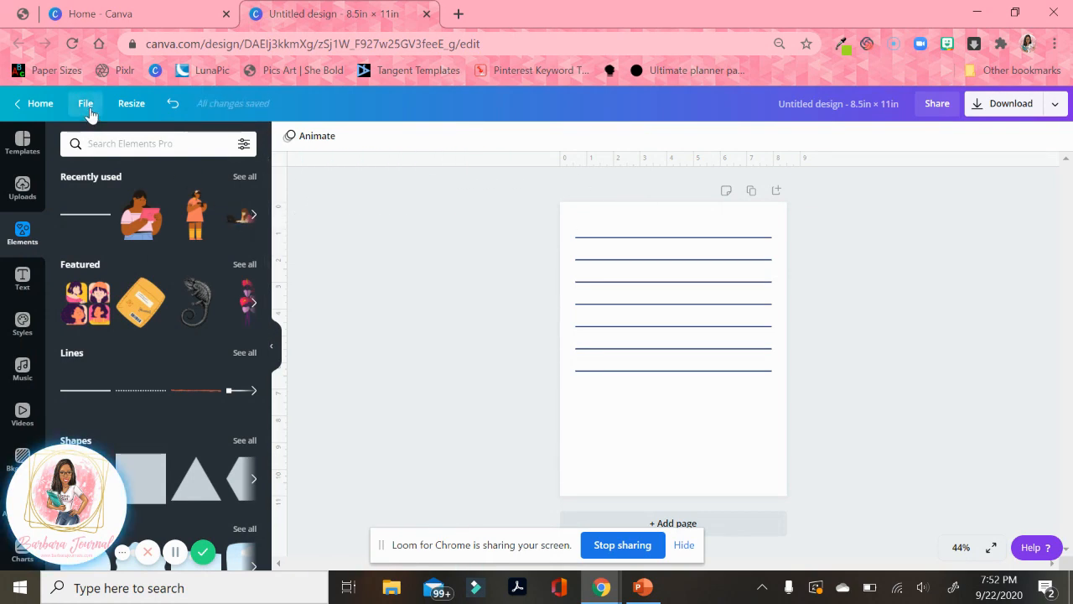
{"action": "left_click", "coordinate": [83, 104]}
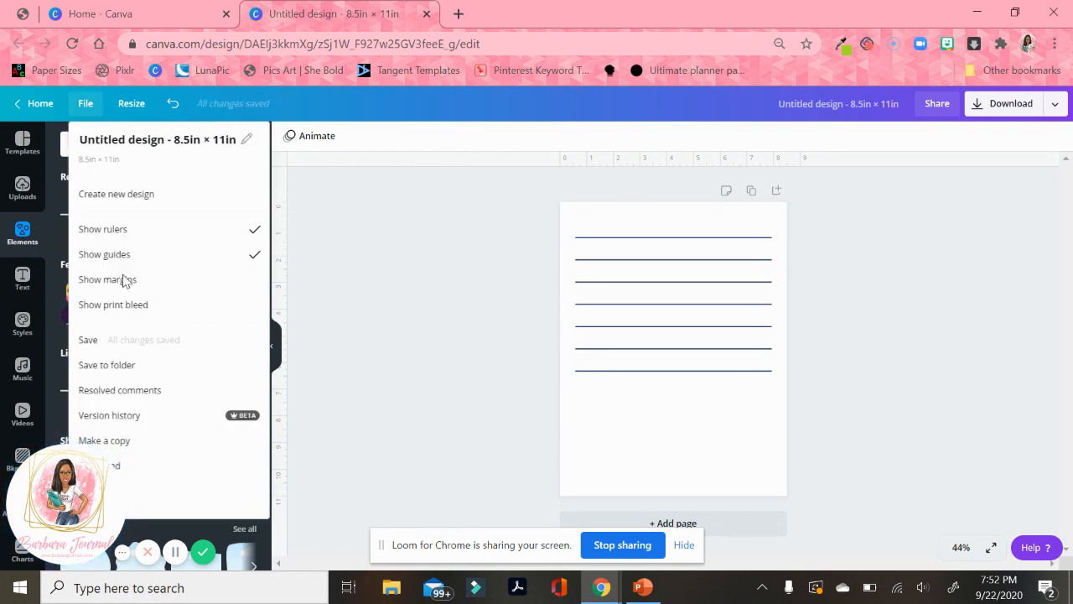
{"action": "left_click", "coordinate": [22, 233]}
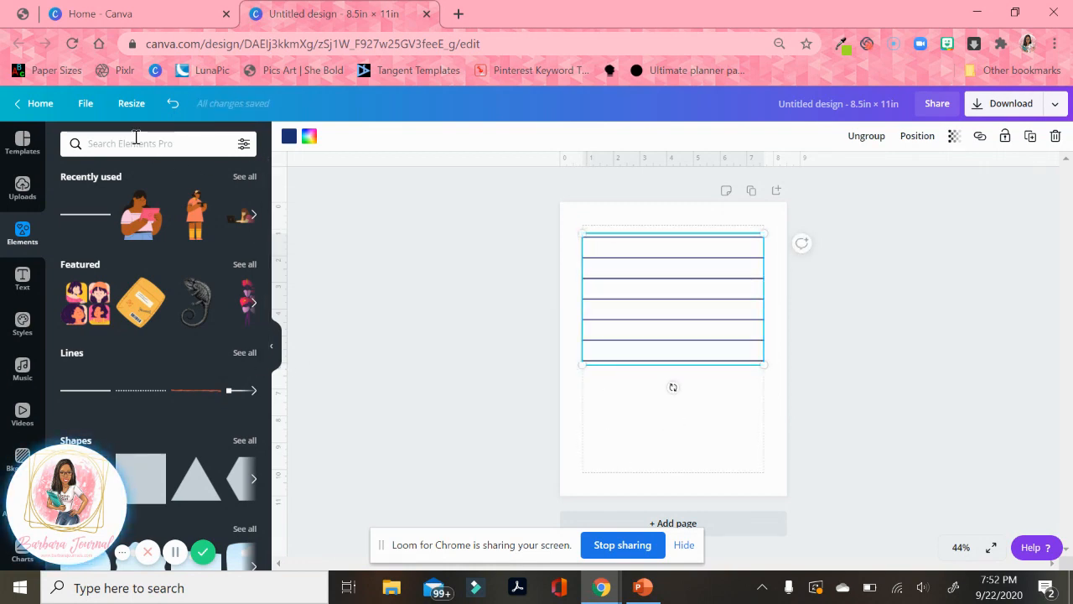
- Select the ruled lines and bring up their Position arrangement options
{"action": "left_click", "coordinate": [84, 104]}
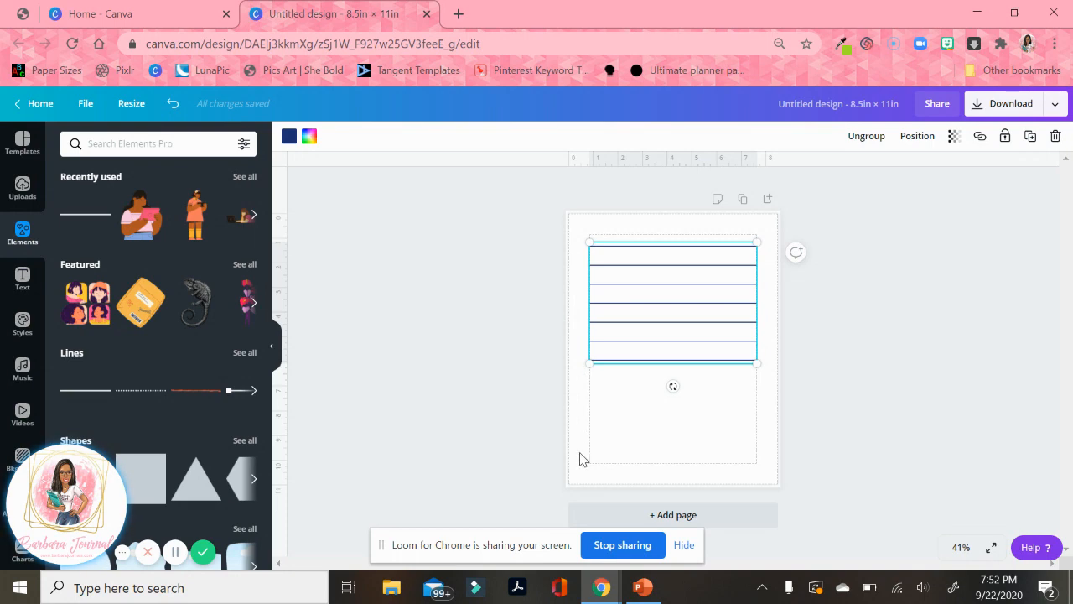
{"action": "mouse_move", "coordinate": [797, 310]}
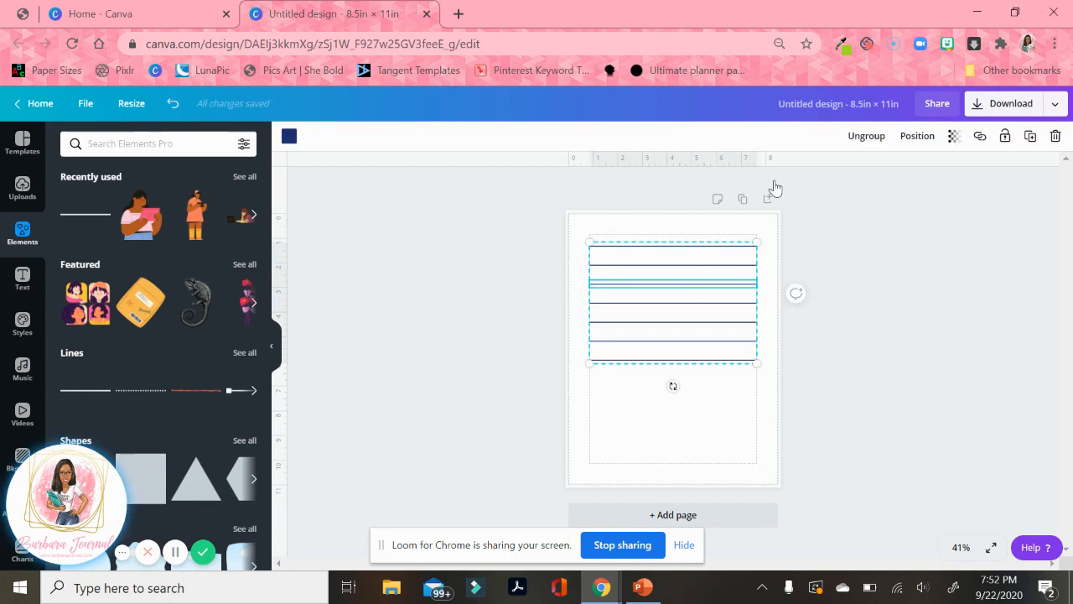
{"action": "left_click", "coordinate": [916, 134]}
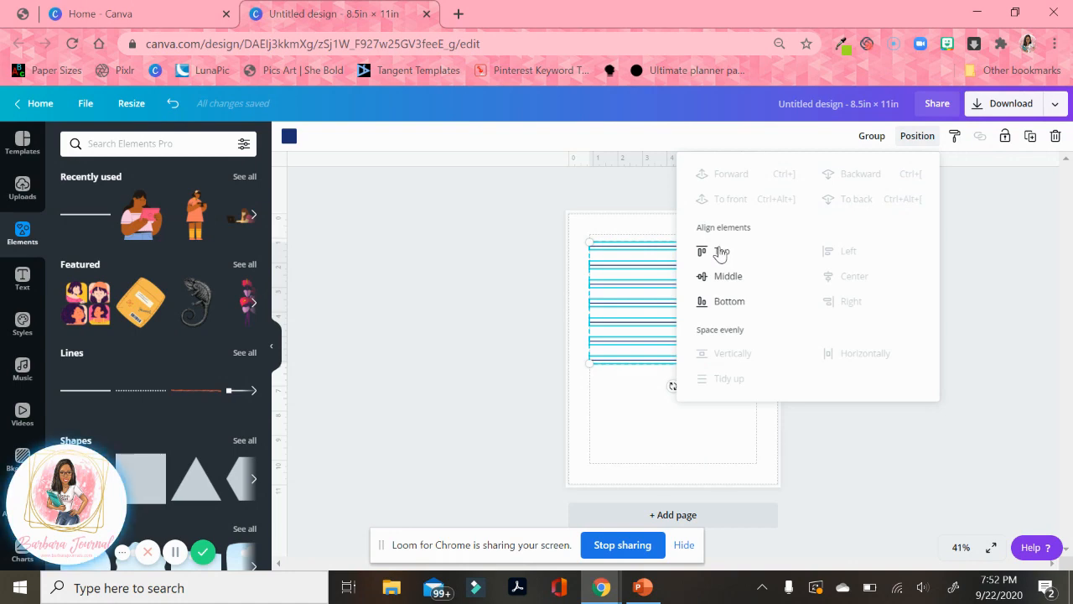
{"action": "mouse_move", "coordinate": [741, 282]}
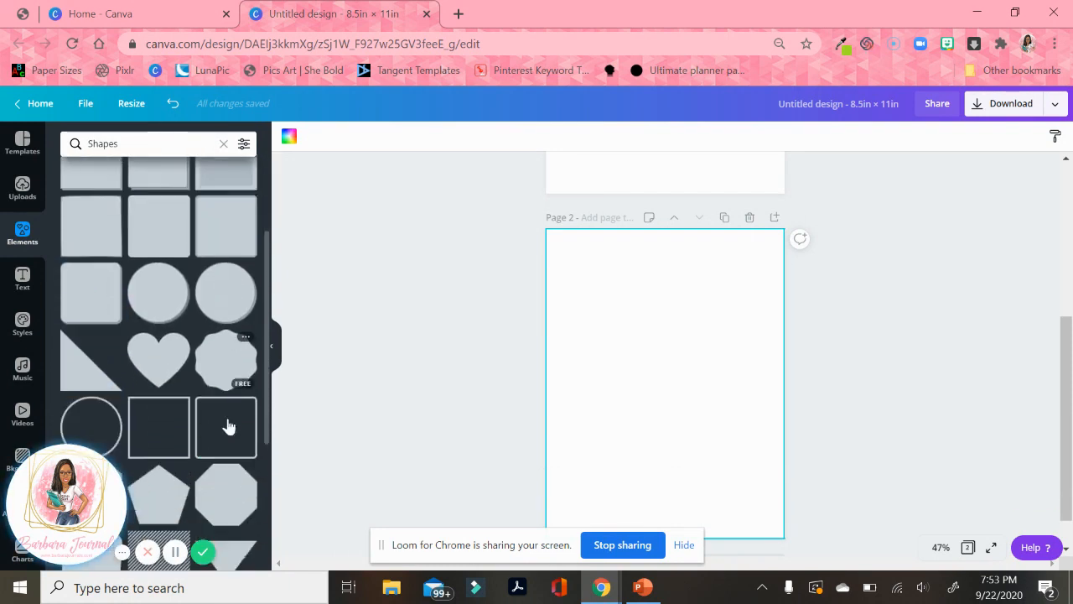
- Add an outlined square to page two, duplicate it and stagger the copies down the page
{"action": "left_click", "coordinate": [224, 425]}
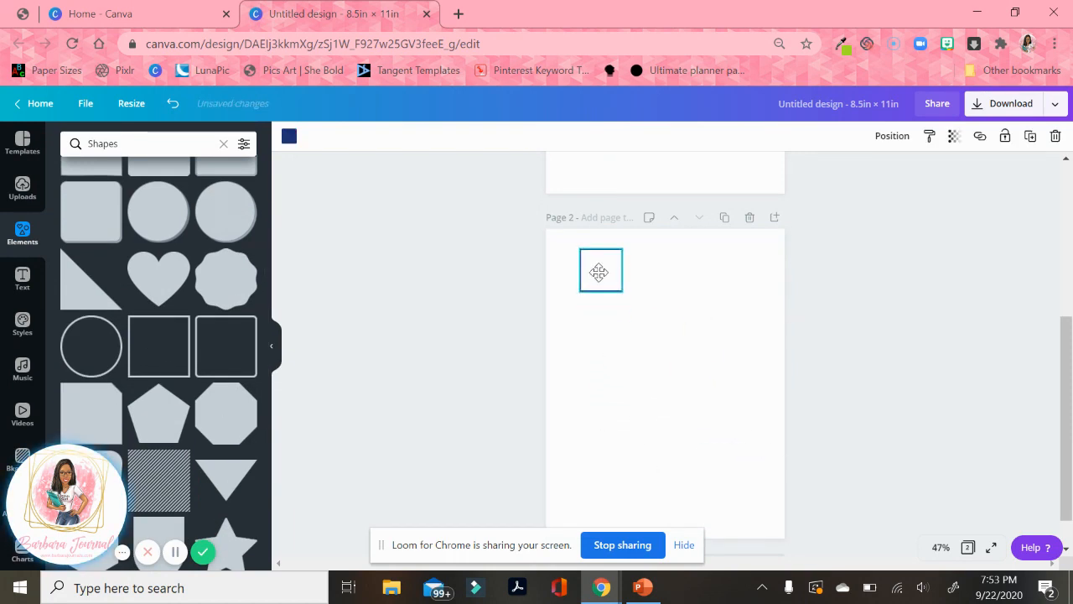
{"action": "left_click", "coordinate": [1029, 136]}
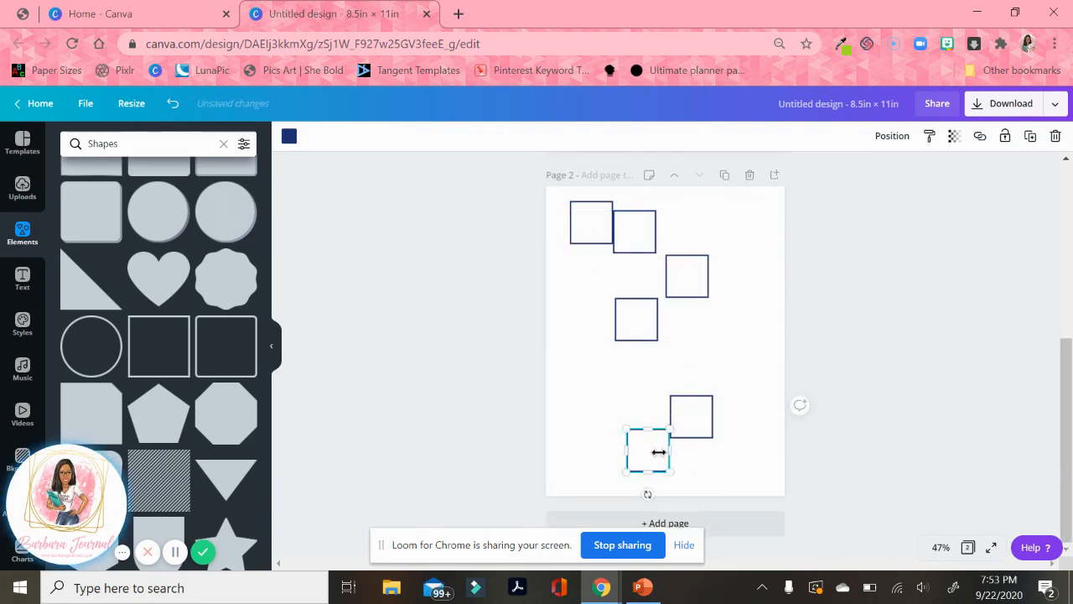
{"action": "left_click_drag", "start_coordinate": [647, 451], "coordinate": [687, 308]}
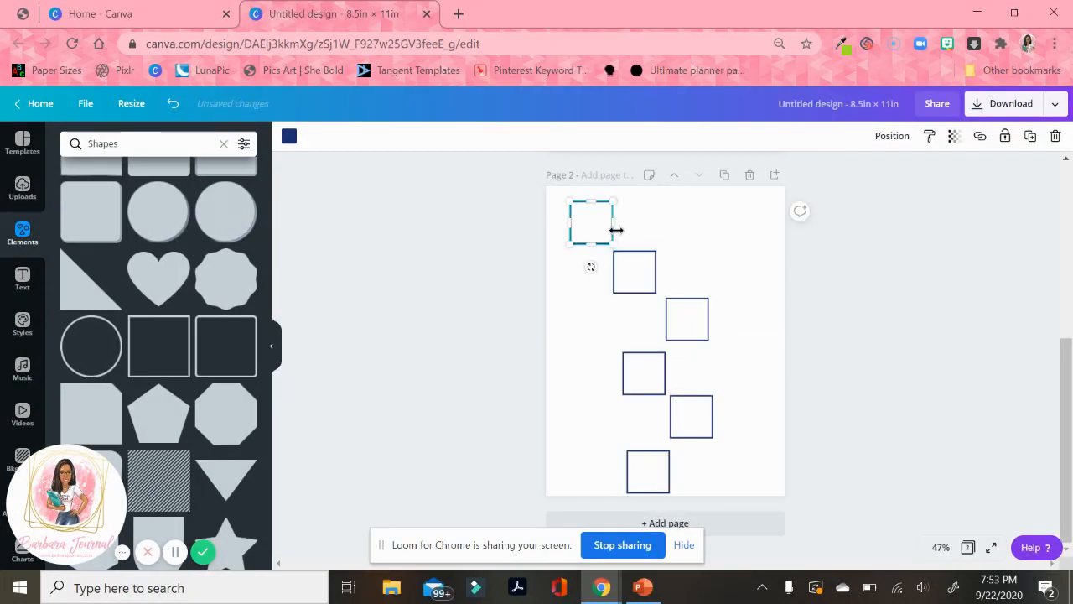
{"action": "left_click_drag", "start_coordinate": [590, 221], "coordinate": [656, 215]}
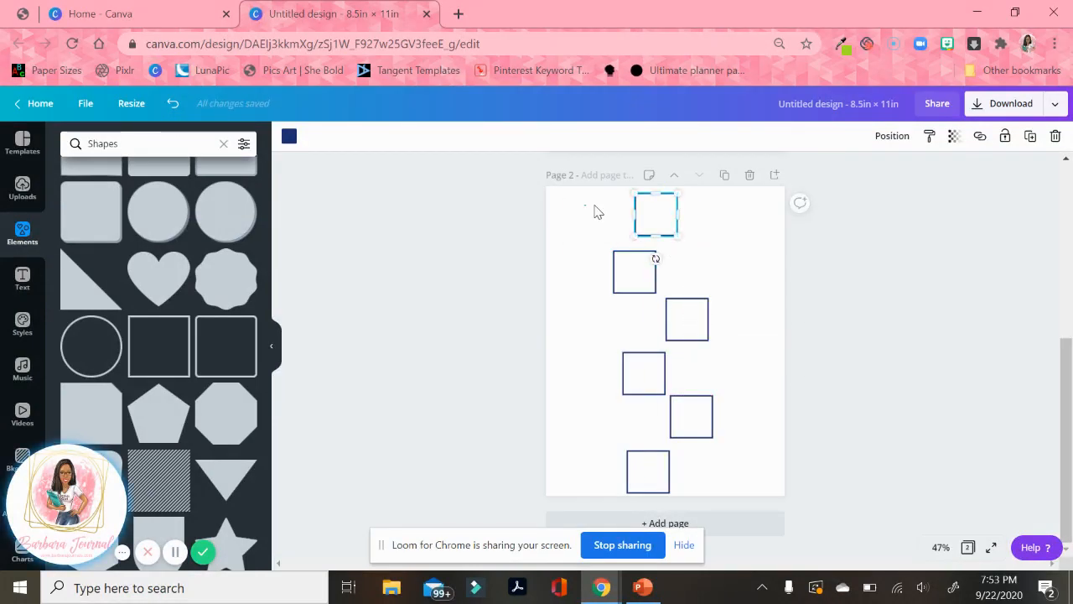
{"action": "left_click", "coordinate": [917, 136]}
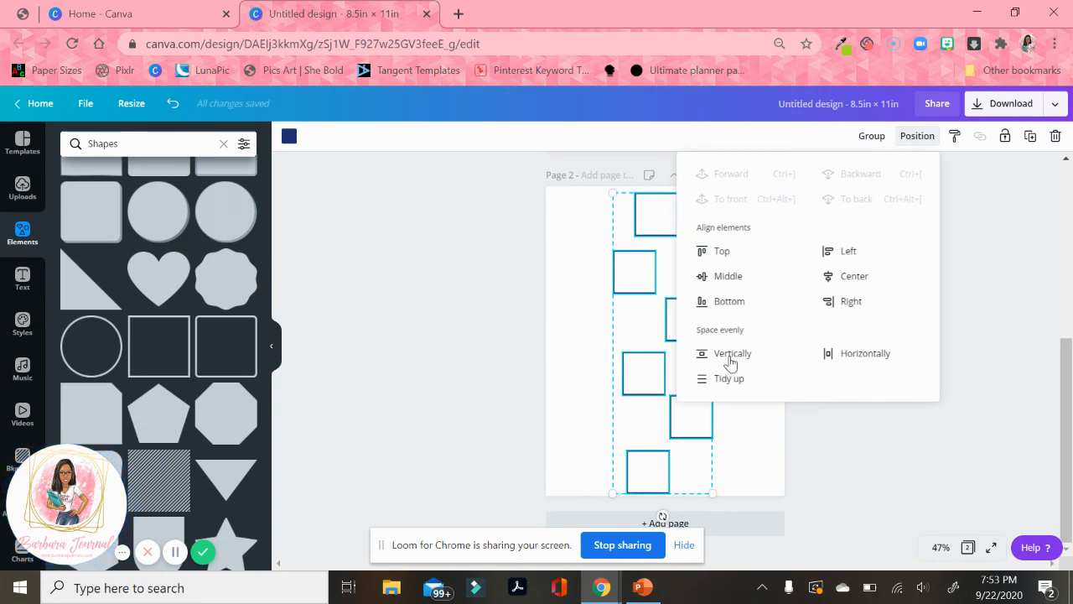
{"action": "mouse_move", "coordinate": [736, 379]}
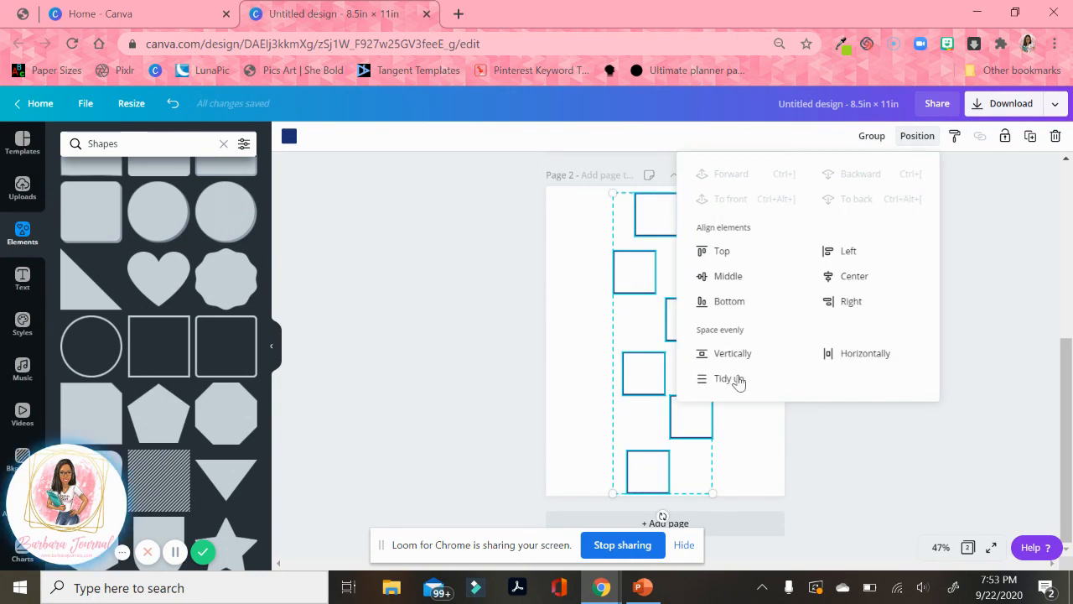
- Tidy up the six squares into one evenly spaced vertical column
{"action": "left_click", "coordinate": [724, 379]}
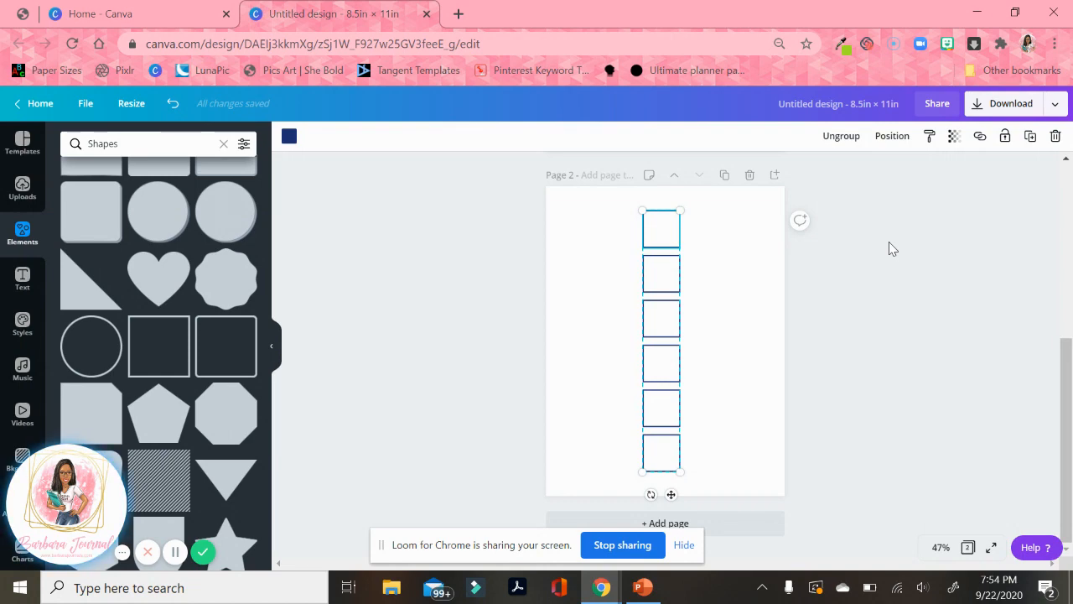
{"action": "mouse_move", "coordinate": [764, 319]}
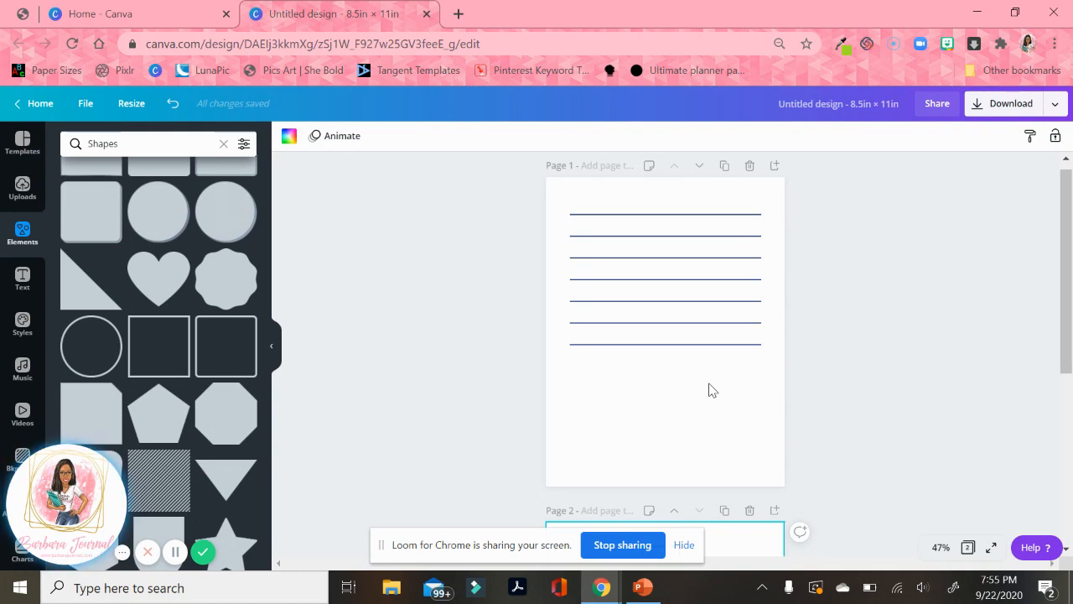
{"action": "mouse_move", "coordinate": [483, 429]}
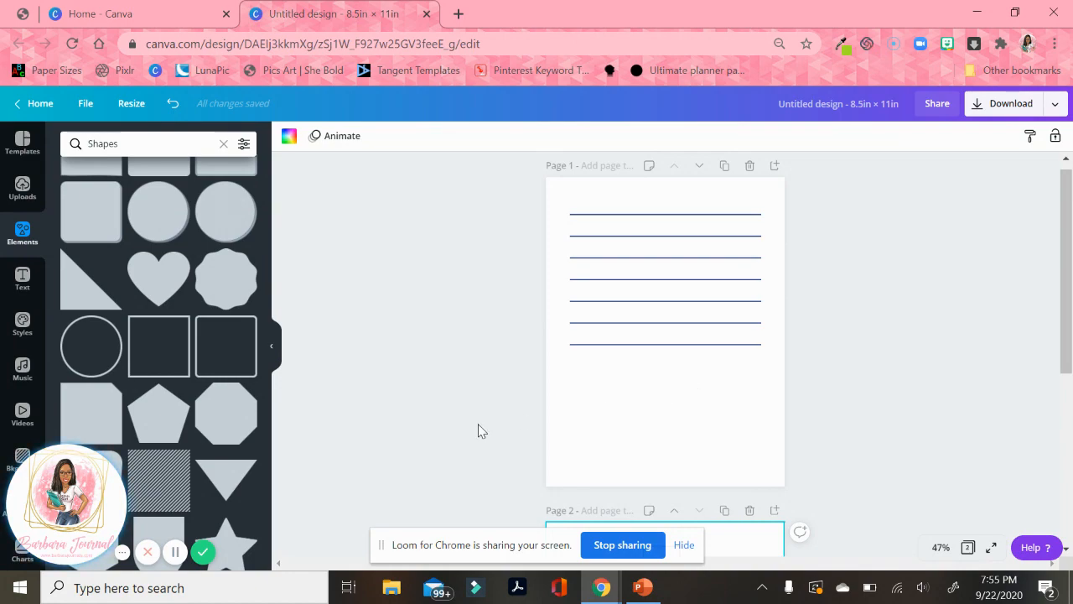